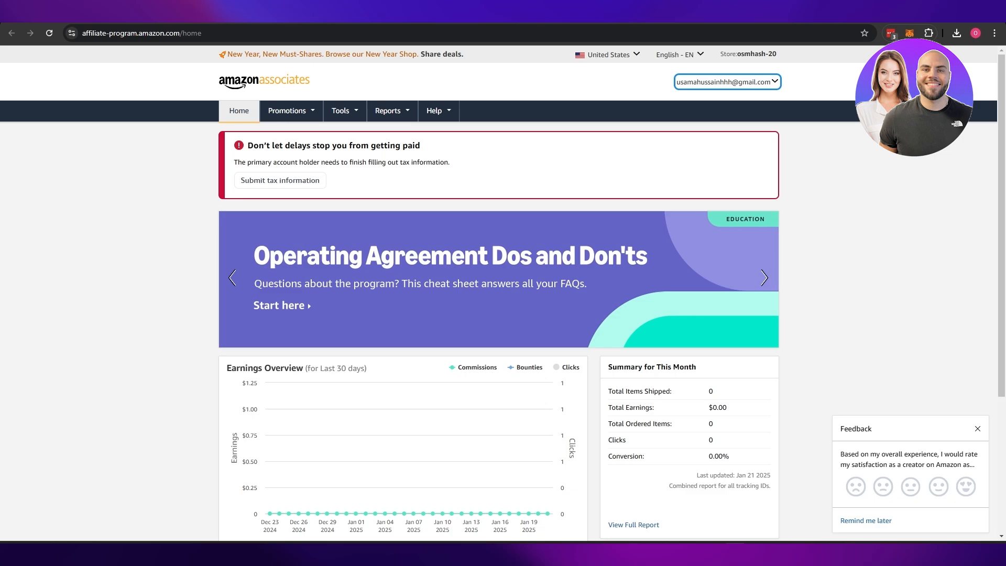
Step: Review the Associates dashboard and select the store ID text
left_click(763, 278)
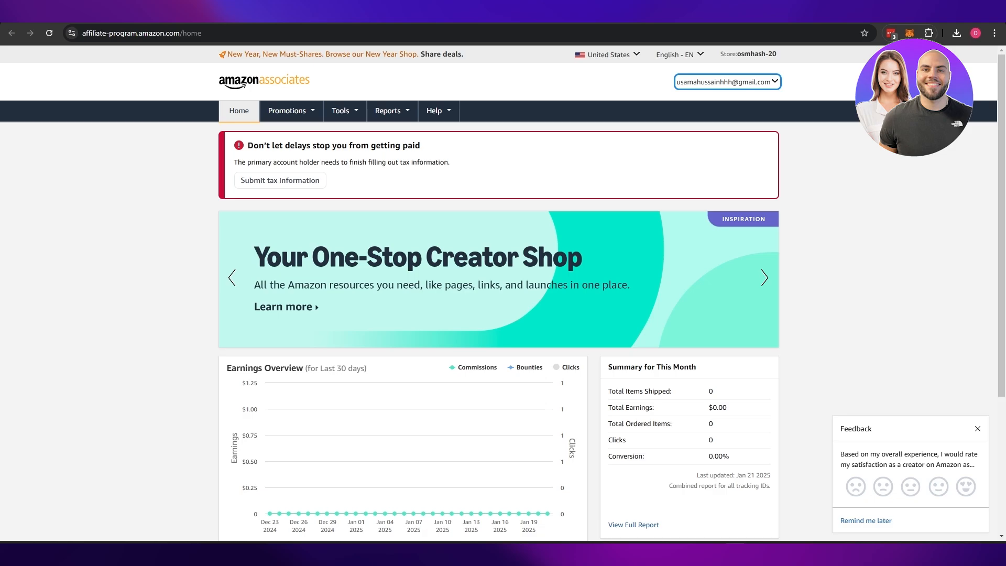
left_click(763, 278)
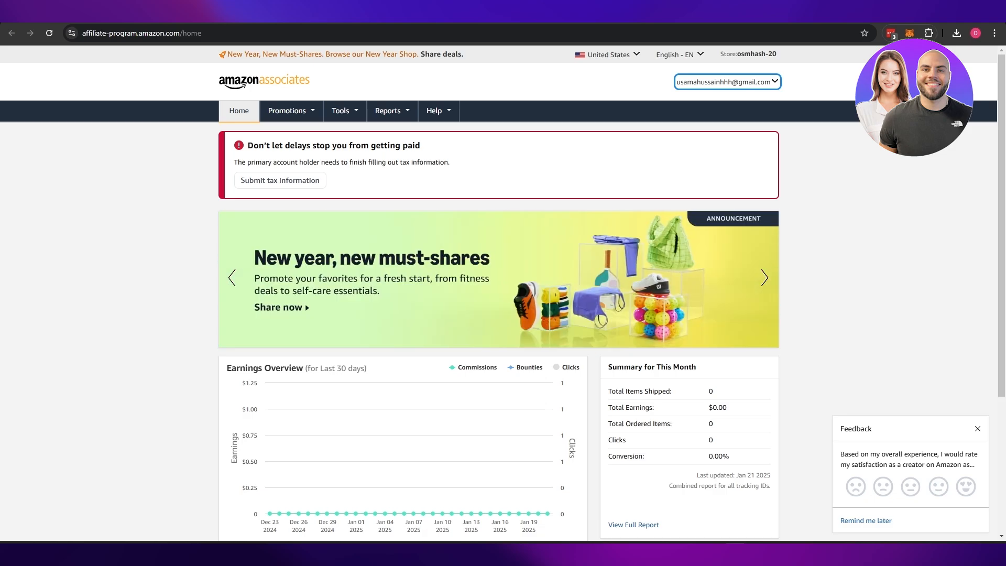
scroll("down", 3)
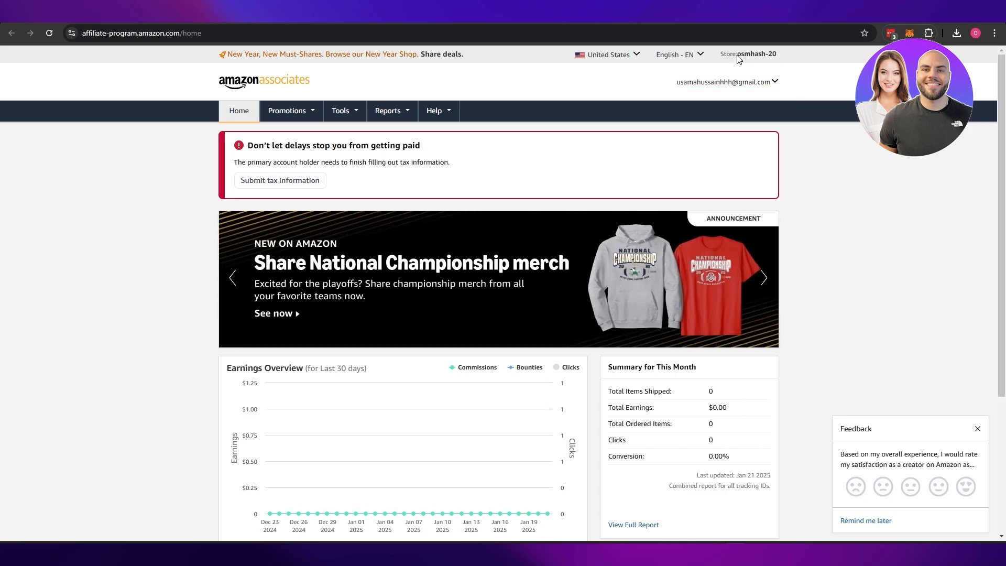
double_click(755, 54)
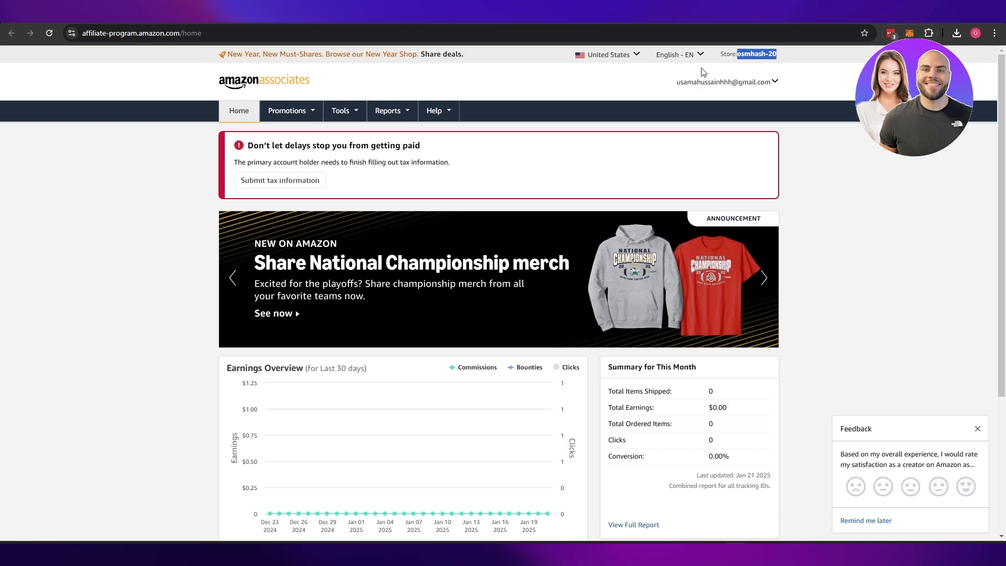
scroll("down", 3)
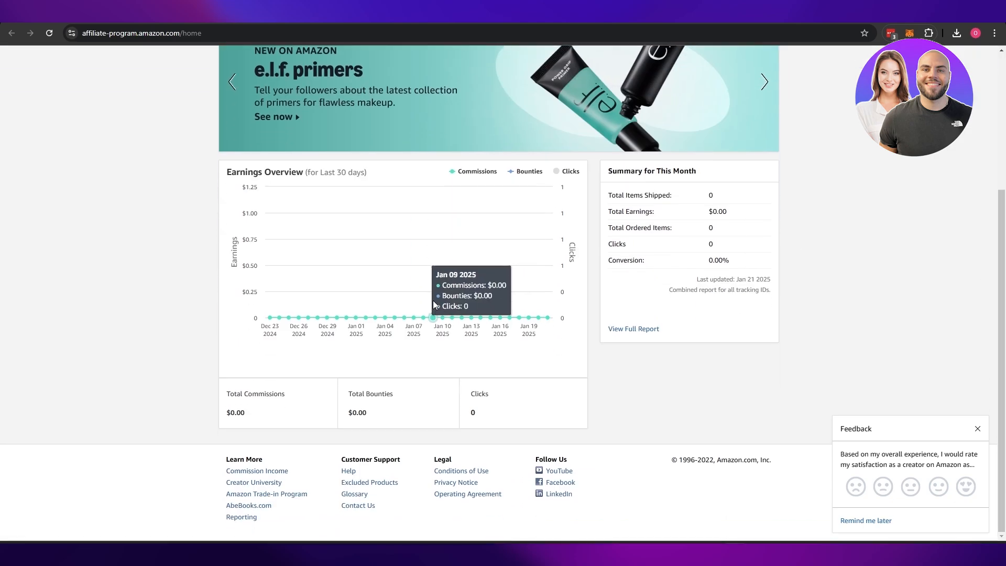
left_click(340, 110)
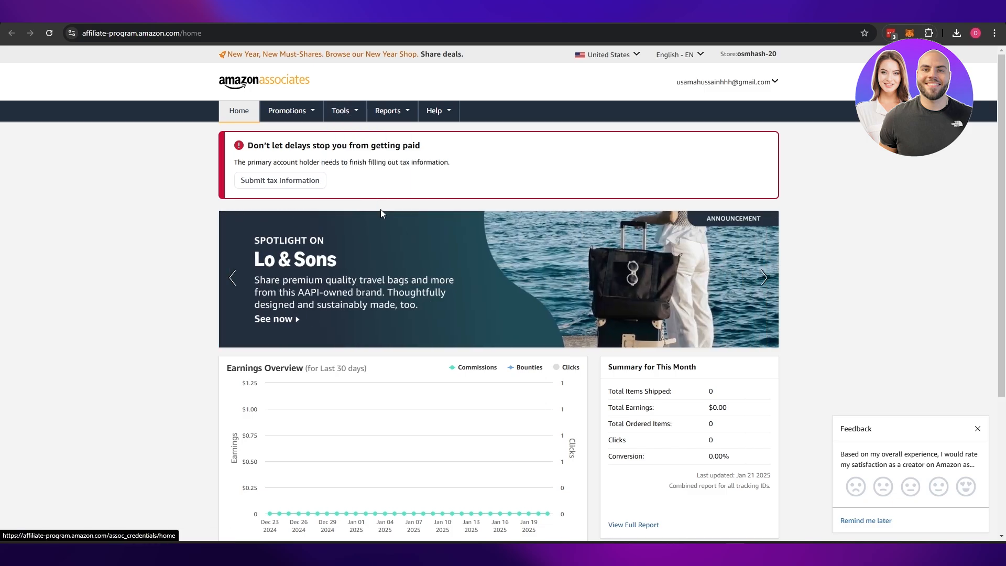
Step: Launch SiteStripe from Tools and land on the Amazon storefront home page, scrolled to the Handbags tile
left_click(339, 110)
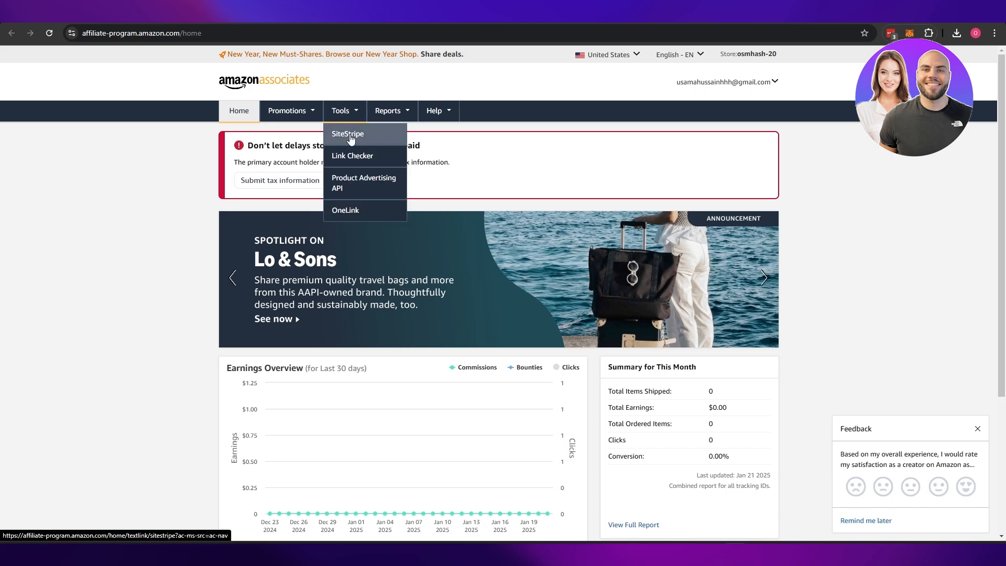
left_click(348, 133)
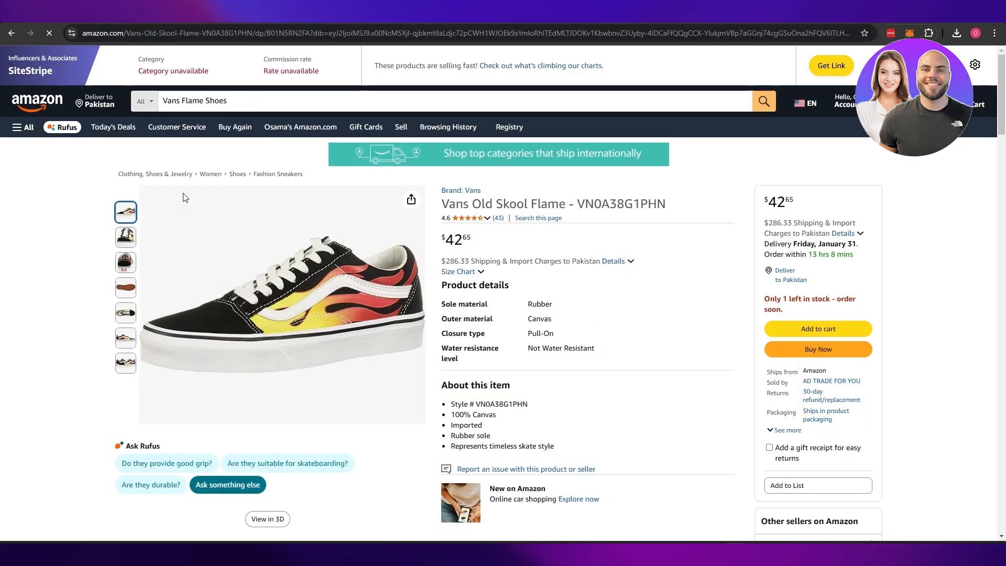
left_click(126, 288)
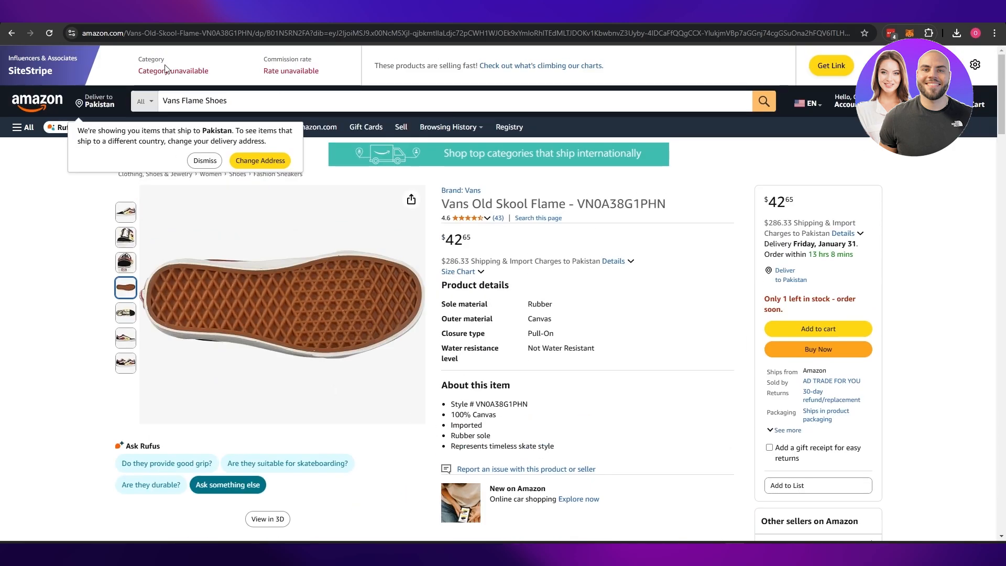
mouse_move(231, 69)
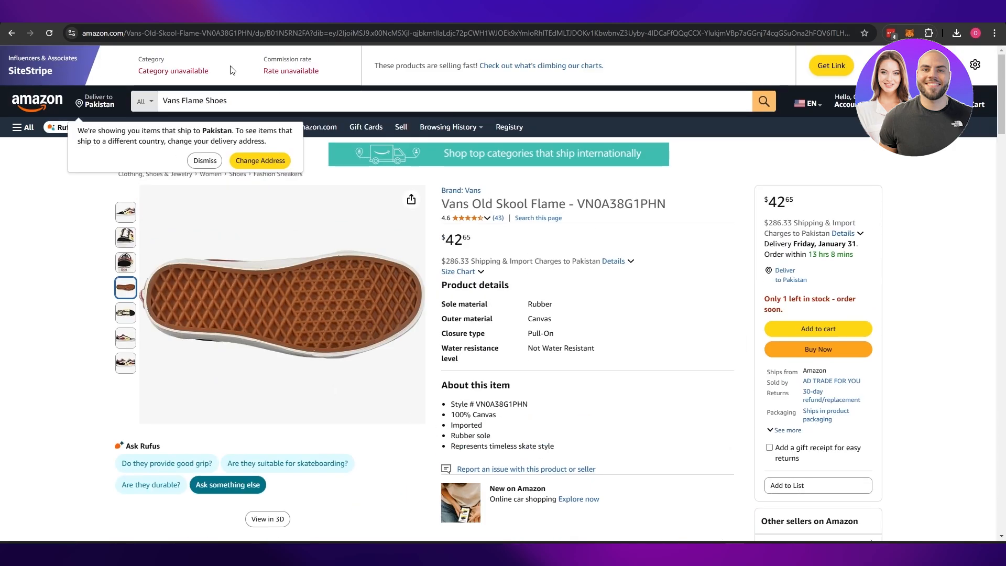
left_click(37, 101)
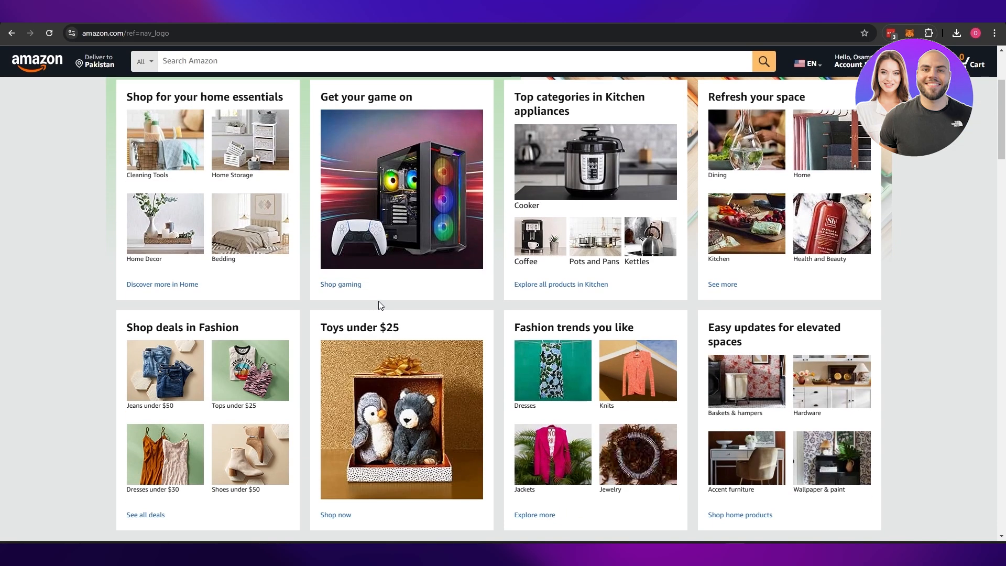
scroll("down", 3)
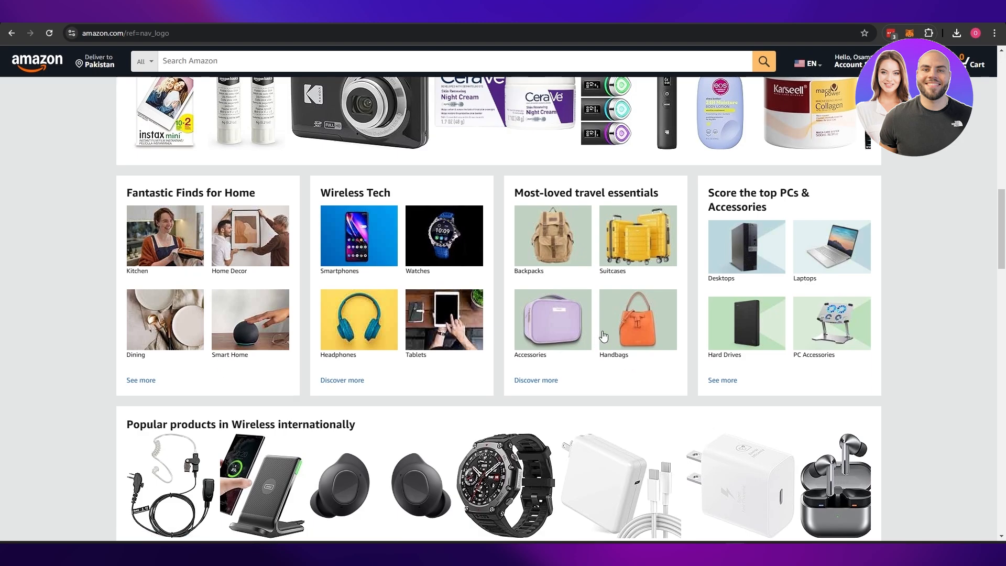
Step: Get the Michael Kors Sheila satchel's SiteStripe affiliate link in short and full forms from the Handbags category
left_click(637, 319)
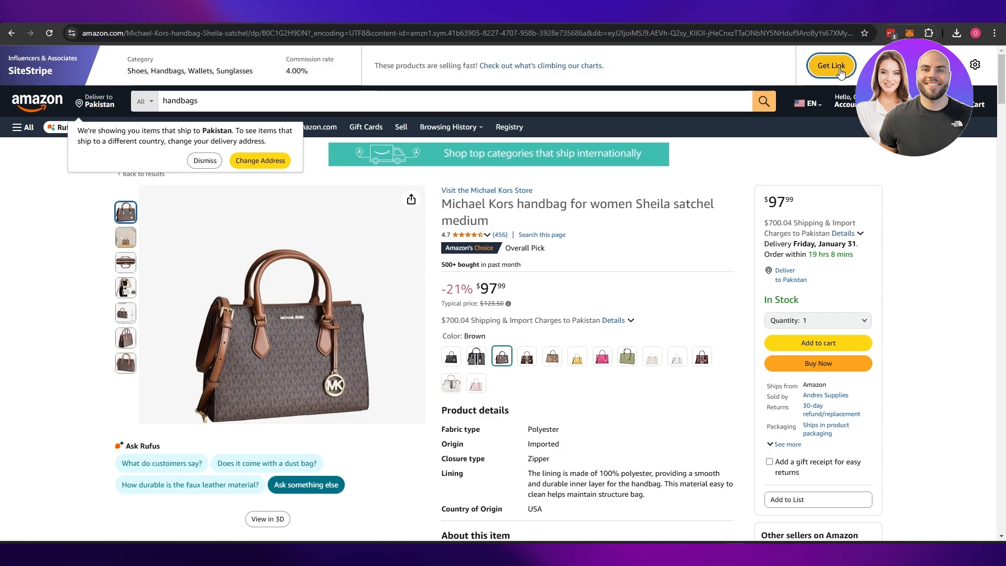
left_click(831, 65)
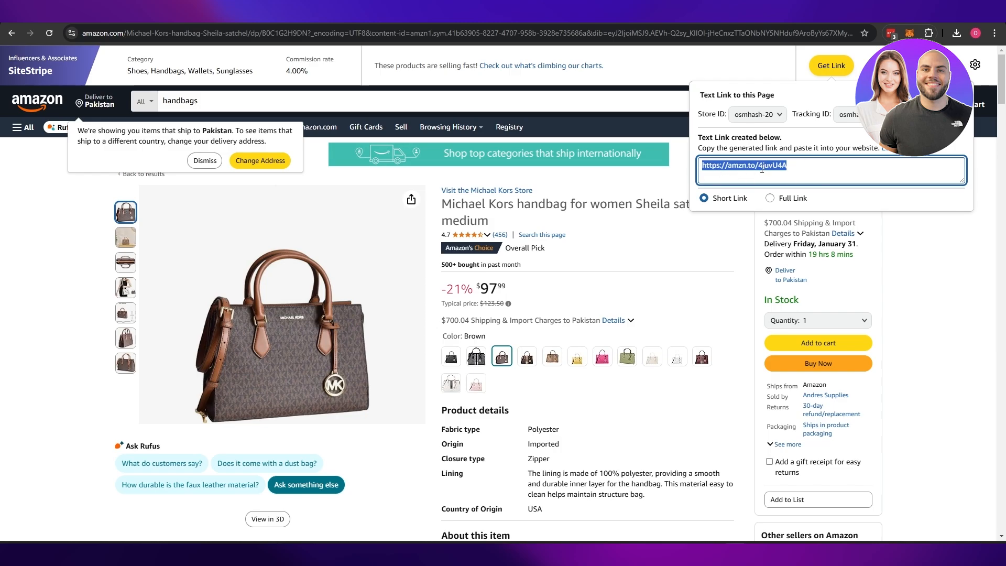
mouse_move(307, 287)
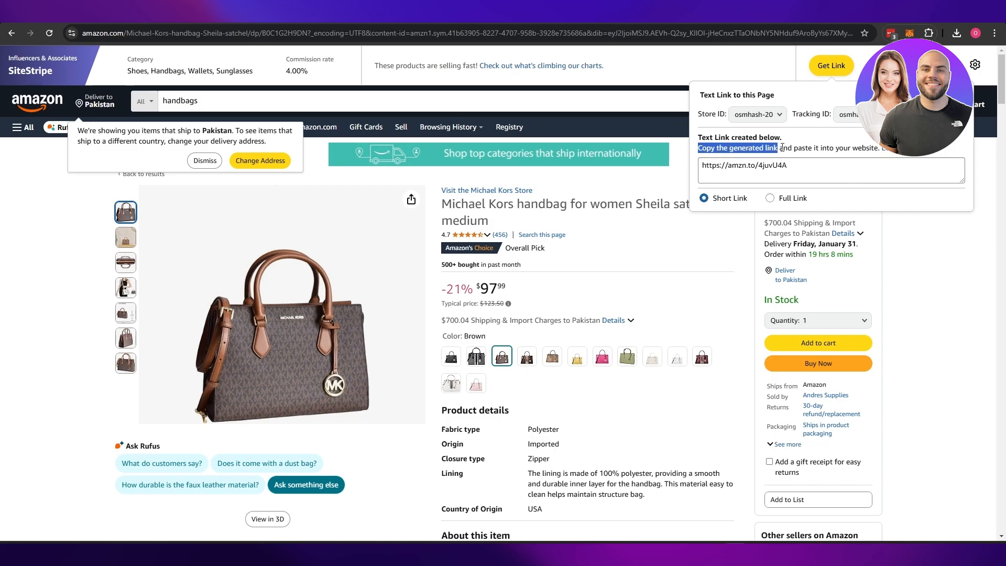
left_click(770, 198)
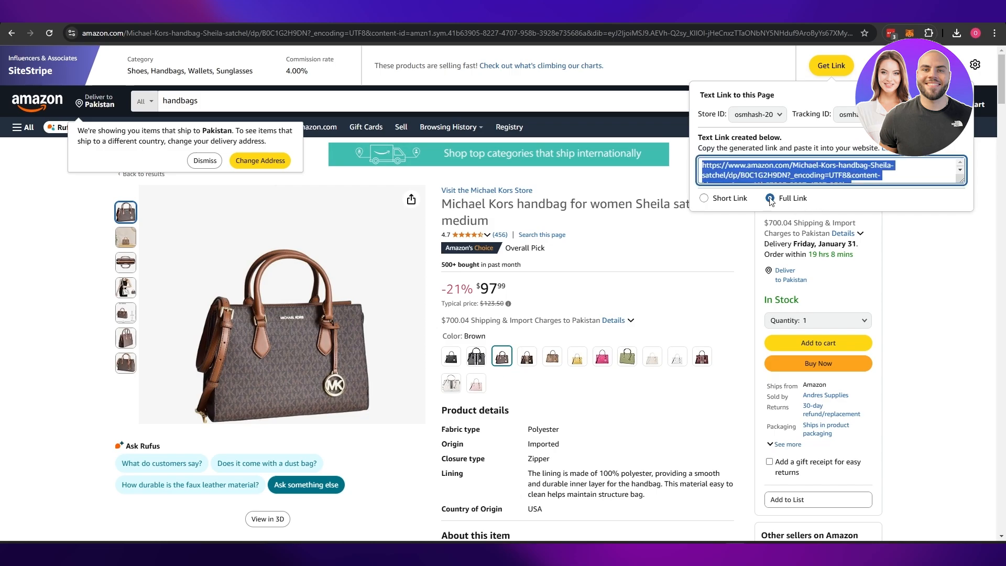
left_click(704, 198)
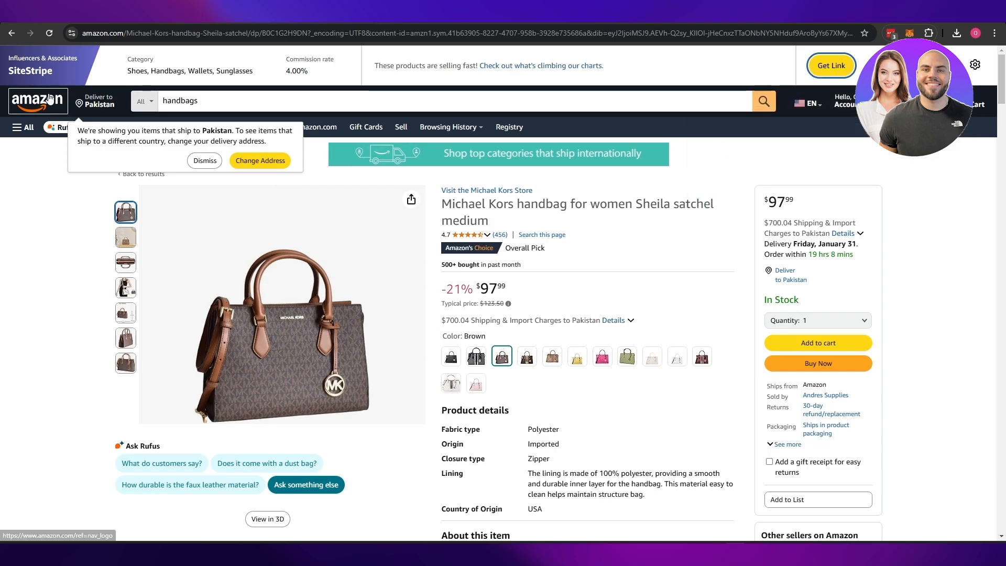
Step: Regenerate the handbag's short affiliate link and return to the Associates SiteStripe page
left_click(830, 65)
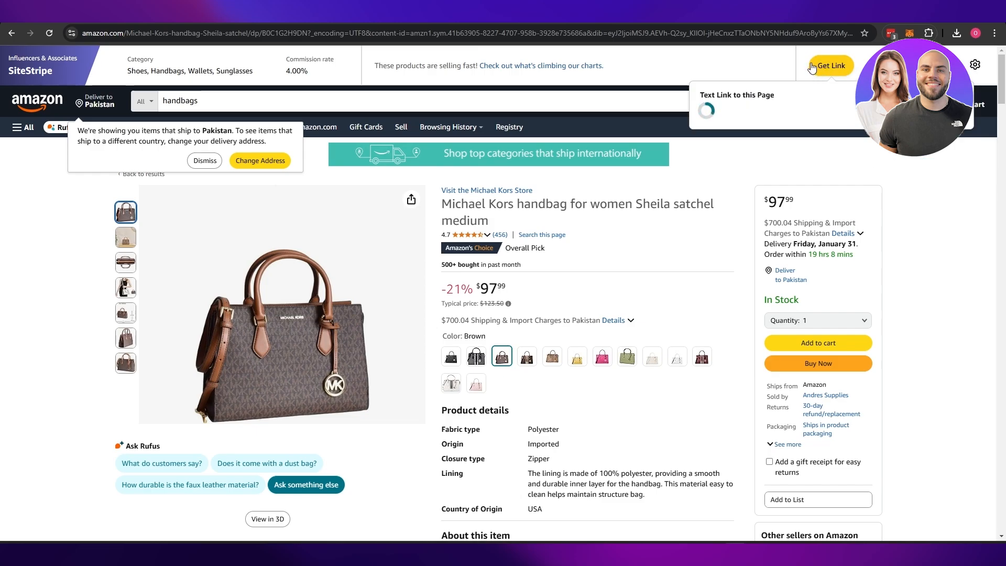
left_click(831, 65)
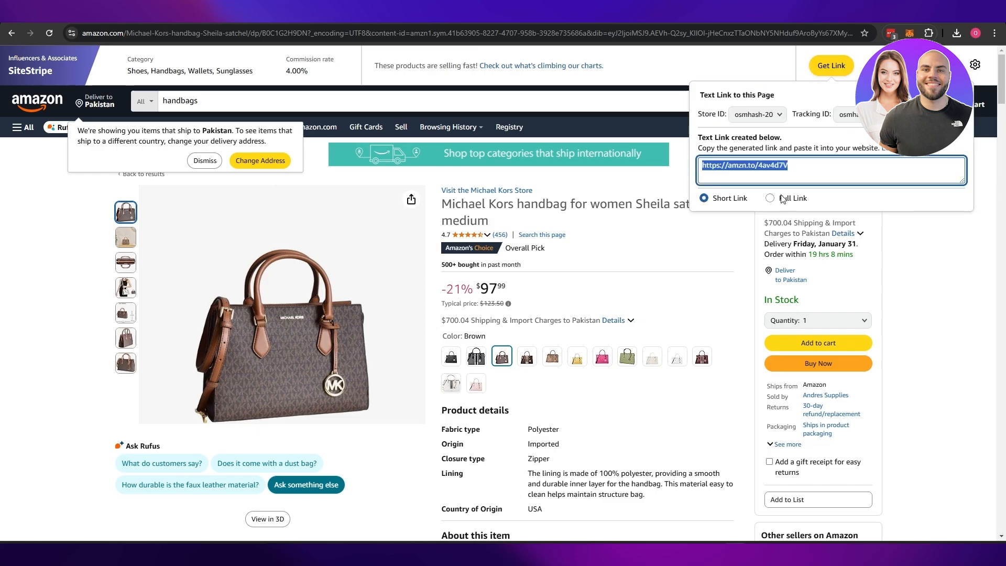
left_click(830, 65)
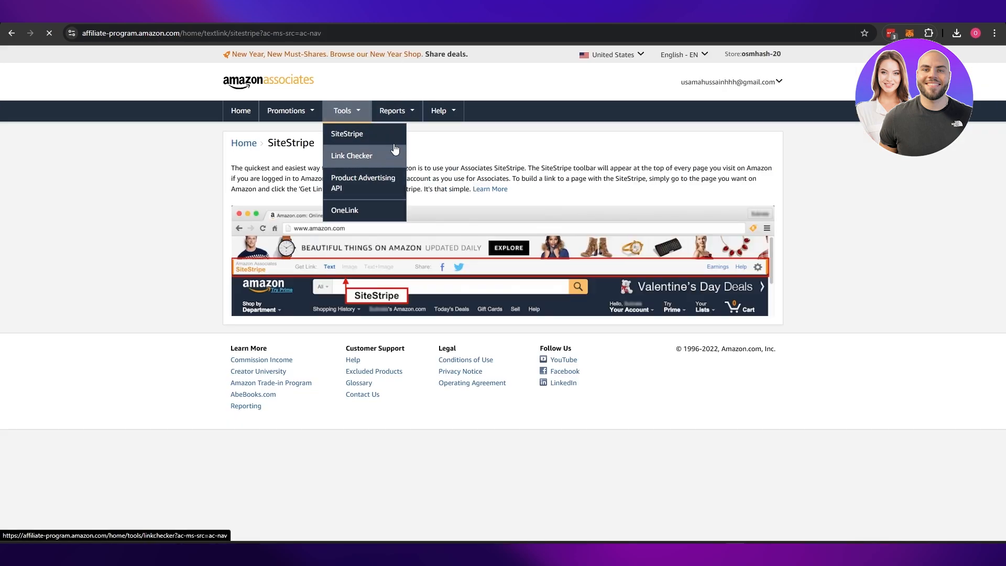
Step: Launch the Link Checker tool from the Tools menu
left_click(353, 155)
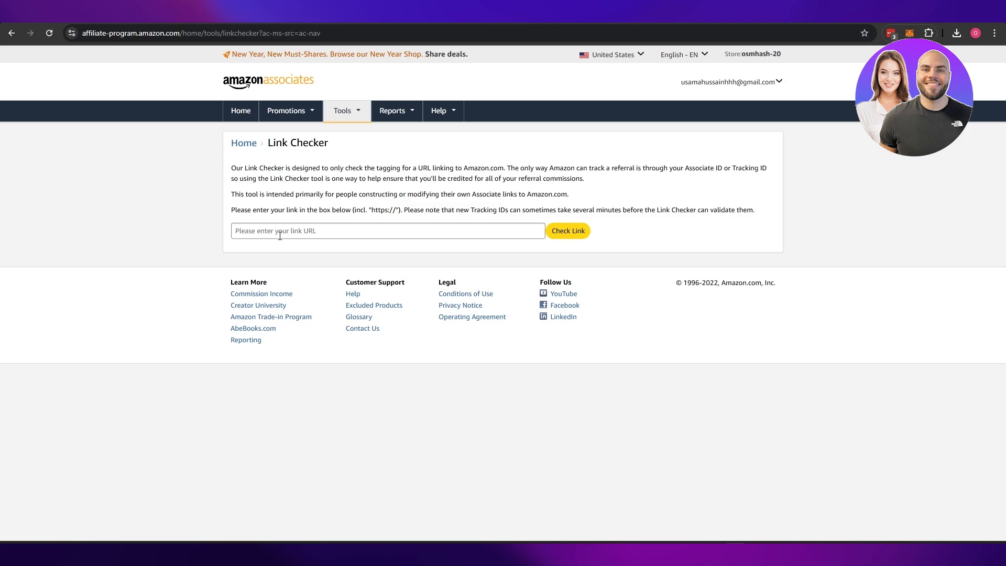
mouse_move(557, 228)
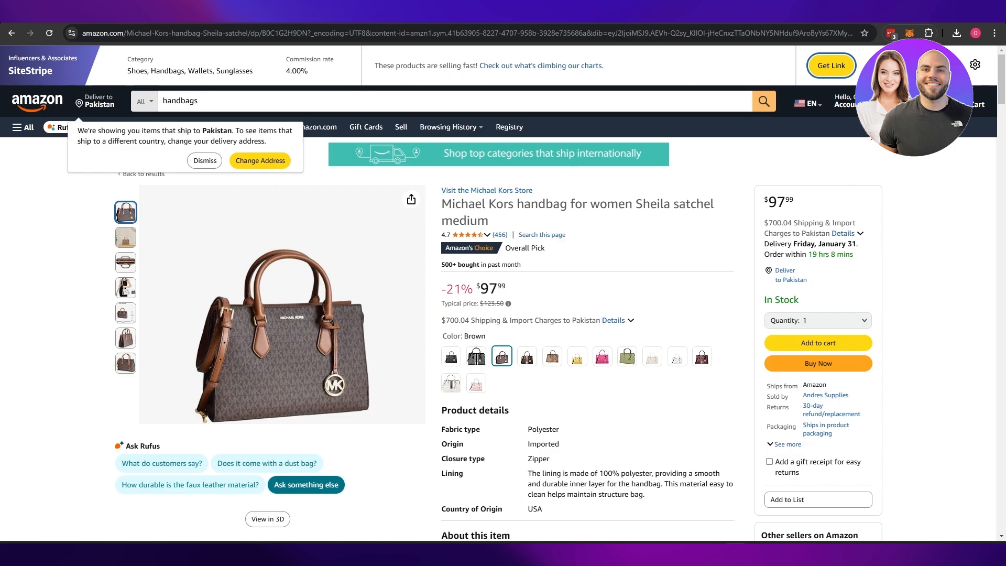
Step: Return from the handbag page to the Amazon home page and dismiss the delivery-country notice
scroll("down", 3)
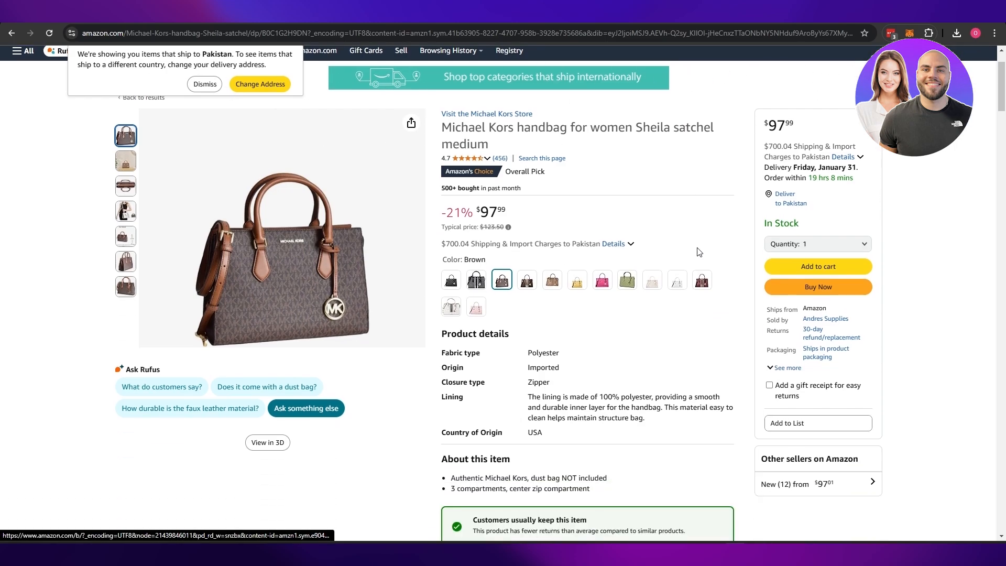
scroll("down", 3)
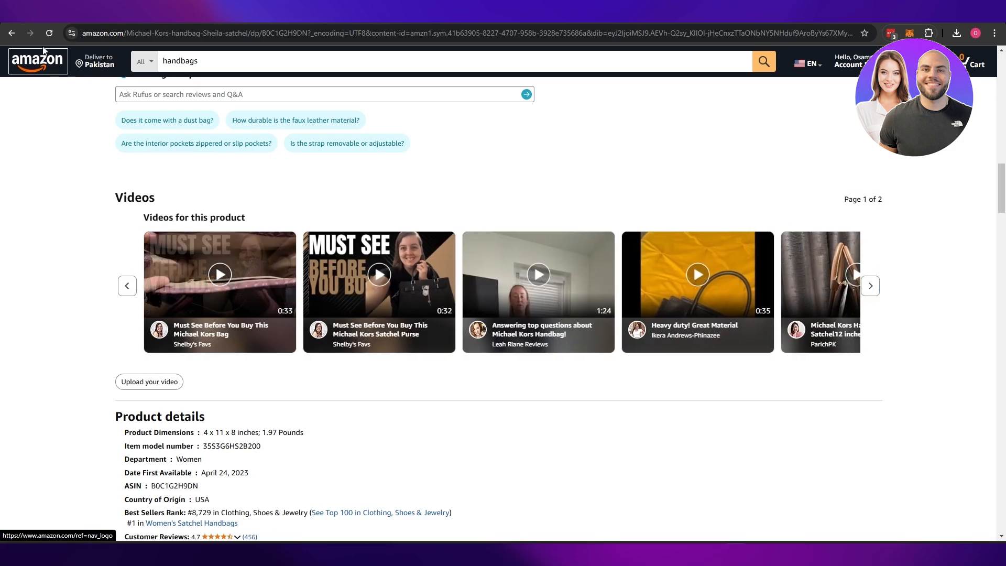
left_click(38, 61)
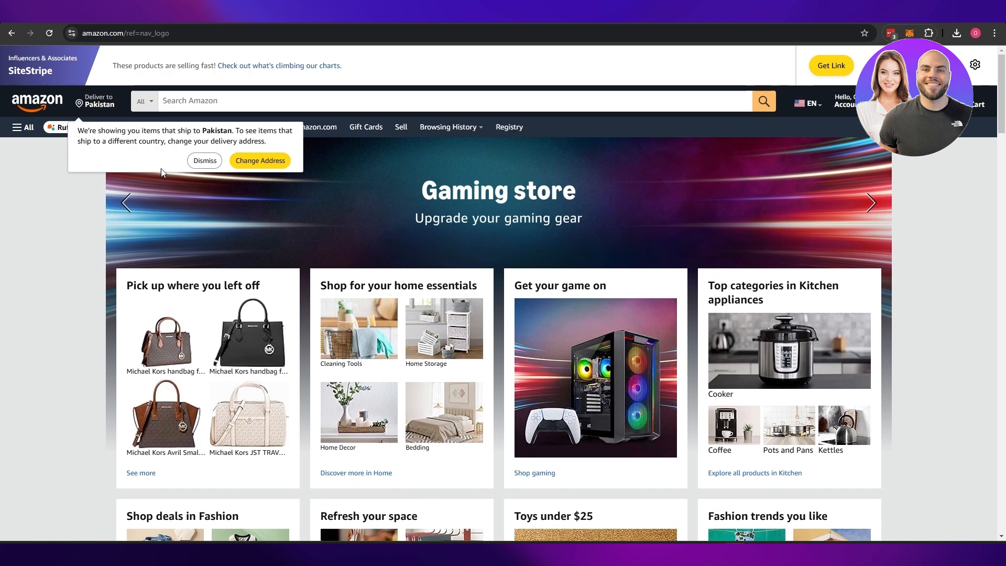
left_click(205, 161)
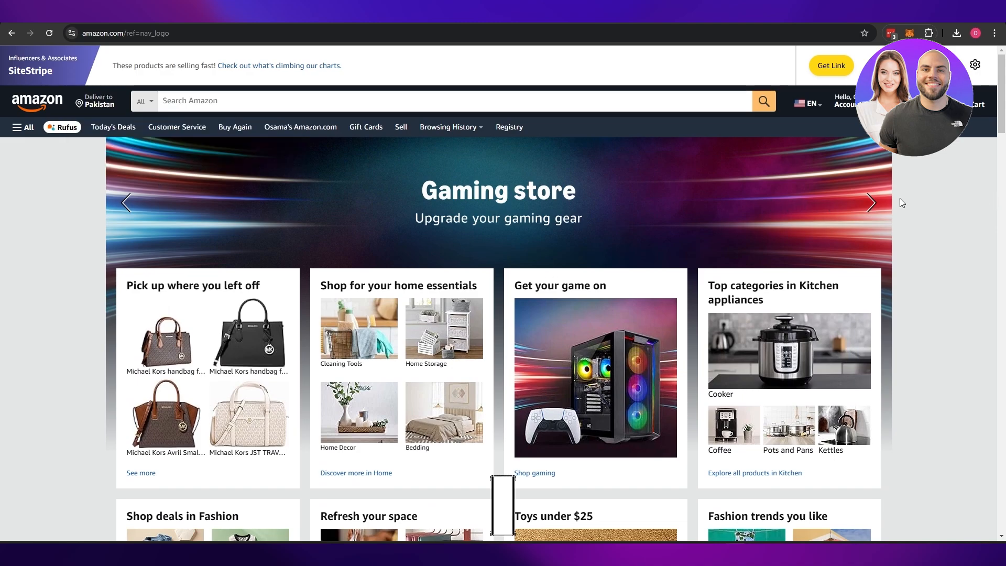